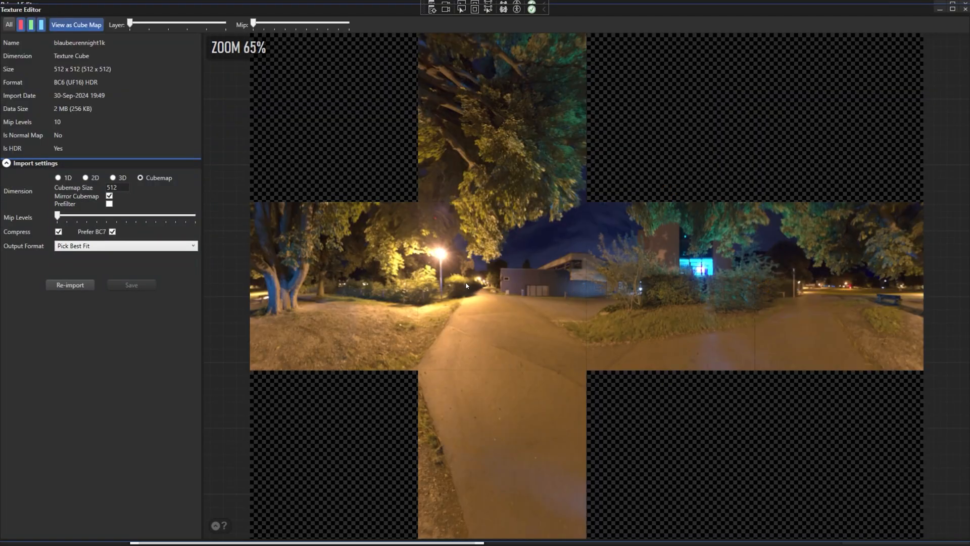
pyautogui.moveTo(152, 94)
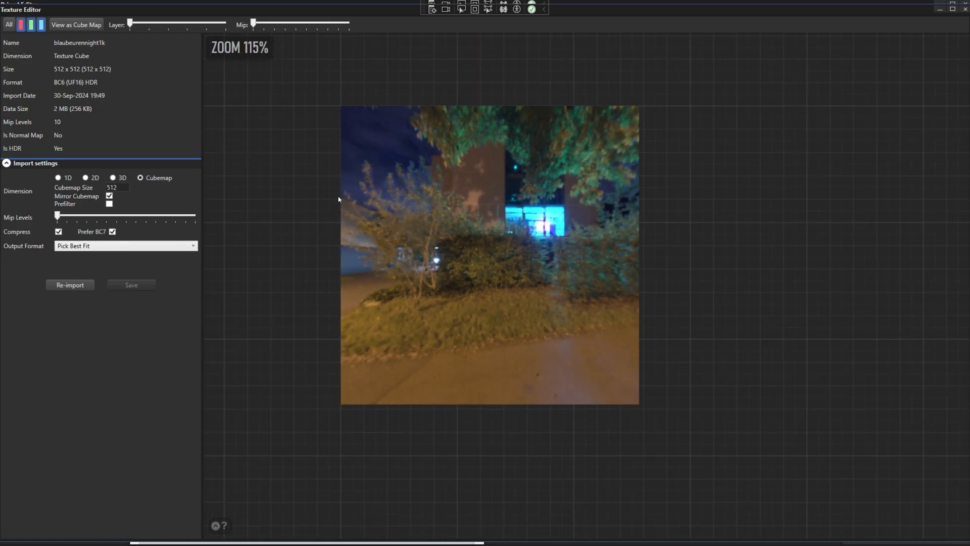
# Step through the night-park cube map faces, lay all six out, then lower the mip level.
pyautogui.moveTo(130, 25); pyautogui.dragTo(188, 25)
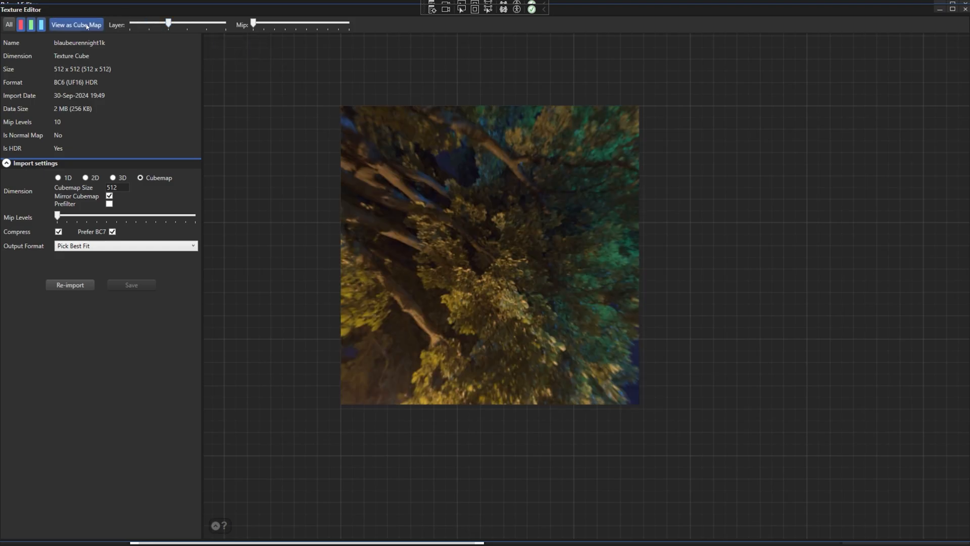
pyautogui.click(76, 25)
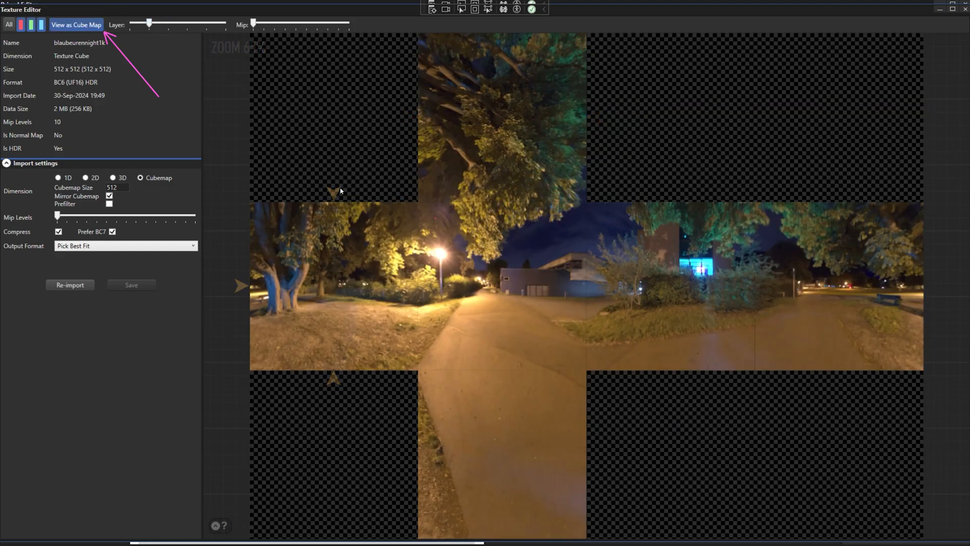
pyautogui.moveTo(142, 25); pyautogui.dragTo(167, 25)
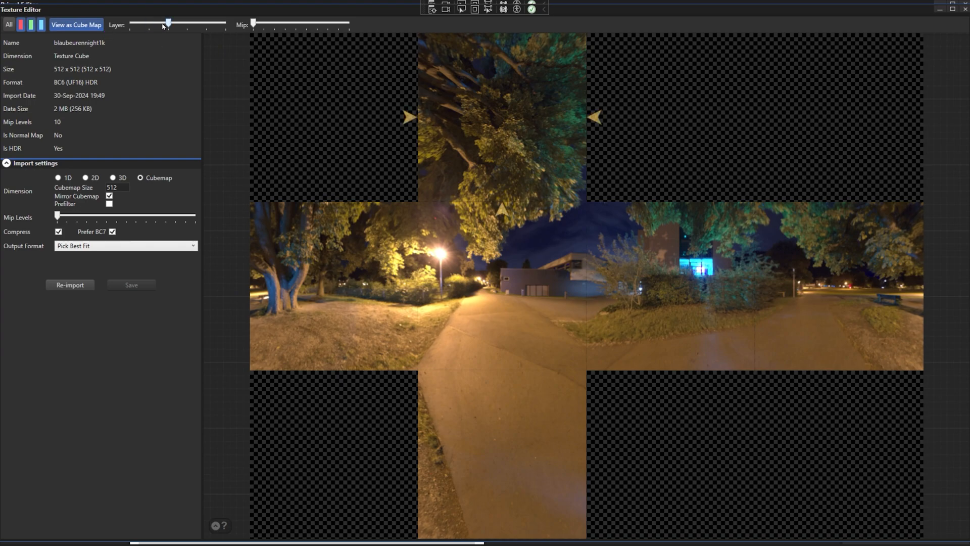
pyautogui.moveTo(168, 25); pyautogui.dragTo(188, 25)
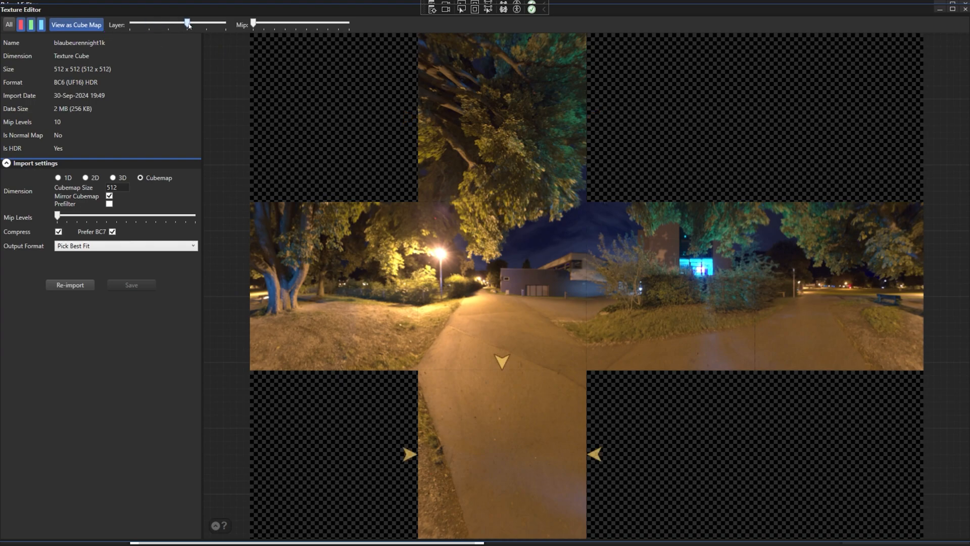
pyautogui.moveTo(187, 24); pyautogui.dragTo(206, 25)
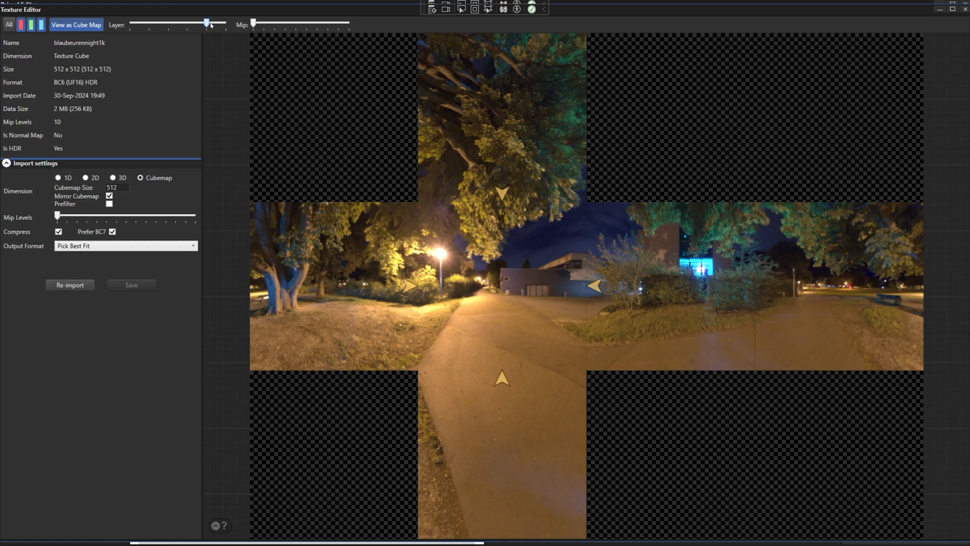
pyautogui.moveTo(253, 24); pyautogui.dragTo(282, 24)
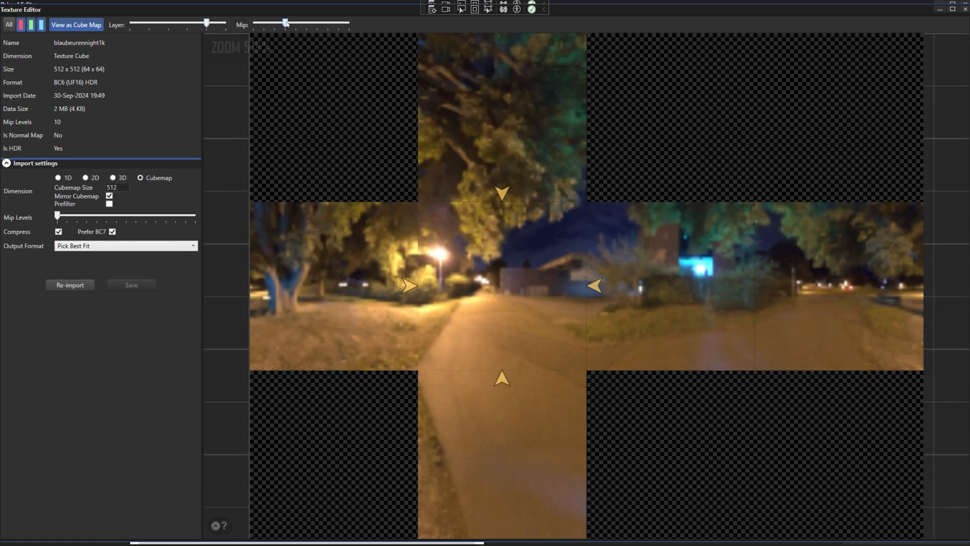
pyautogui.moveTo(278, 25); pyautogui.dragTo(296, 24)
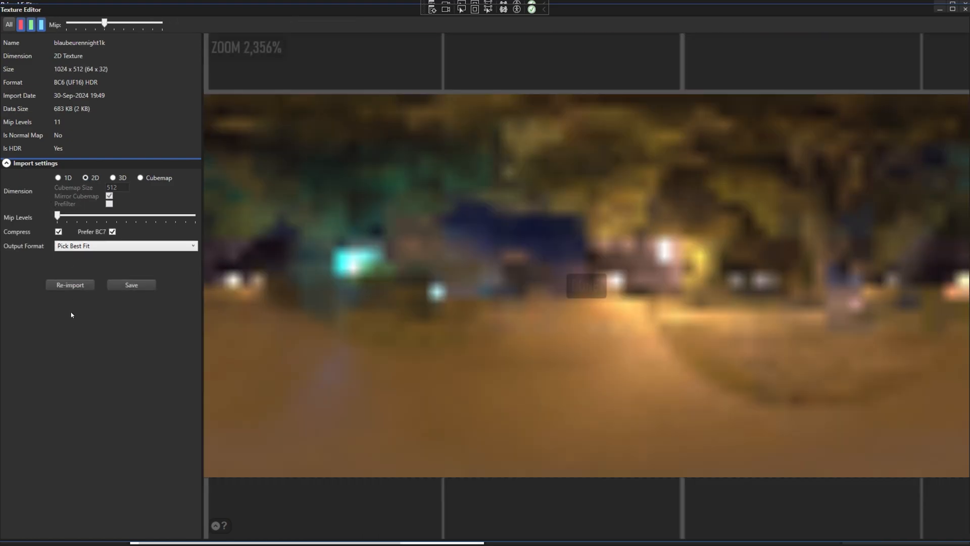
# Return the night-park panorama to mip level 0 and zoom in on it.
pyautogui.moveTo(104, 24); pyautogui.dragTo(66, 23)
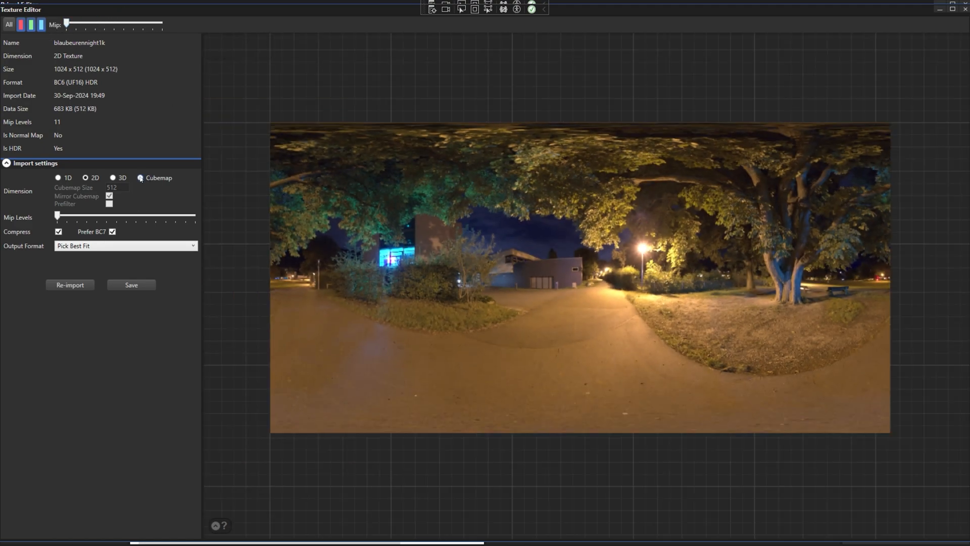
pyautogui.scroll(3)
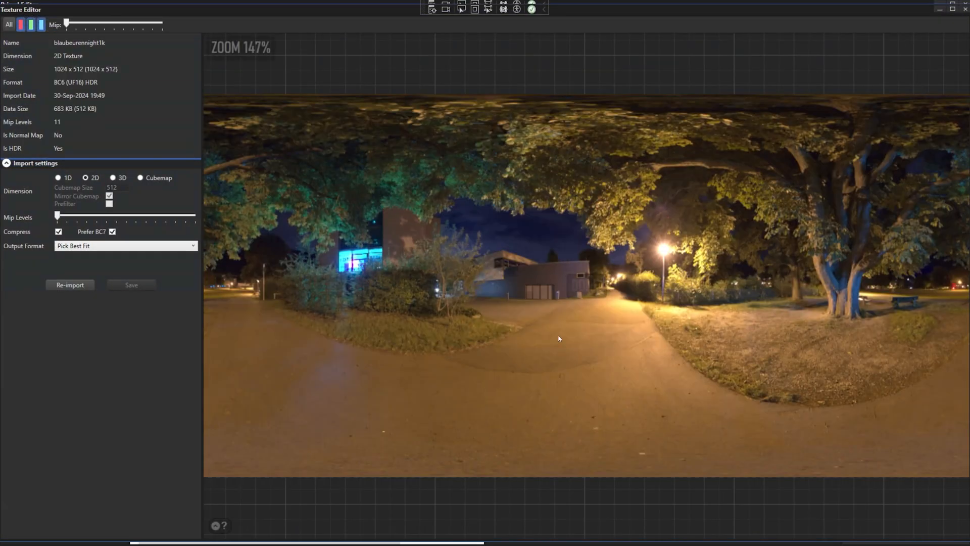
pyautogui.click(140, 177)
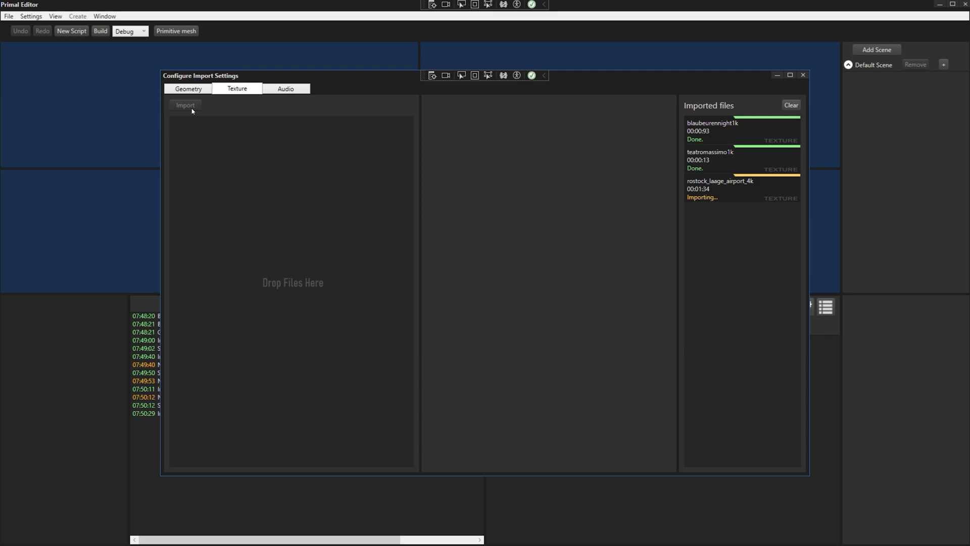
# Open the Rostock airport texture and rebuild it as a 1024 cubemap.
pyautogui.click(802, 75)
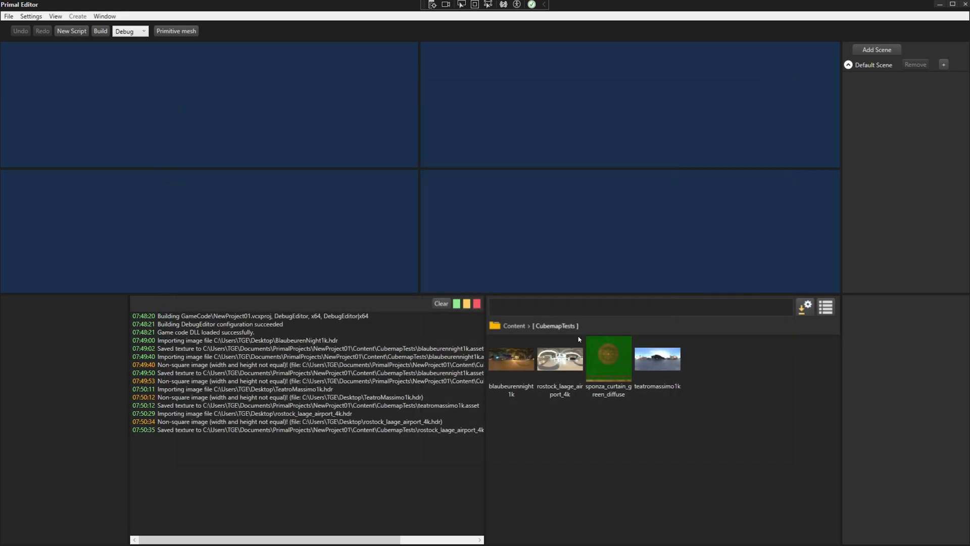
pyautogui.doubleClick(559, 358)
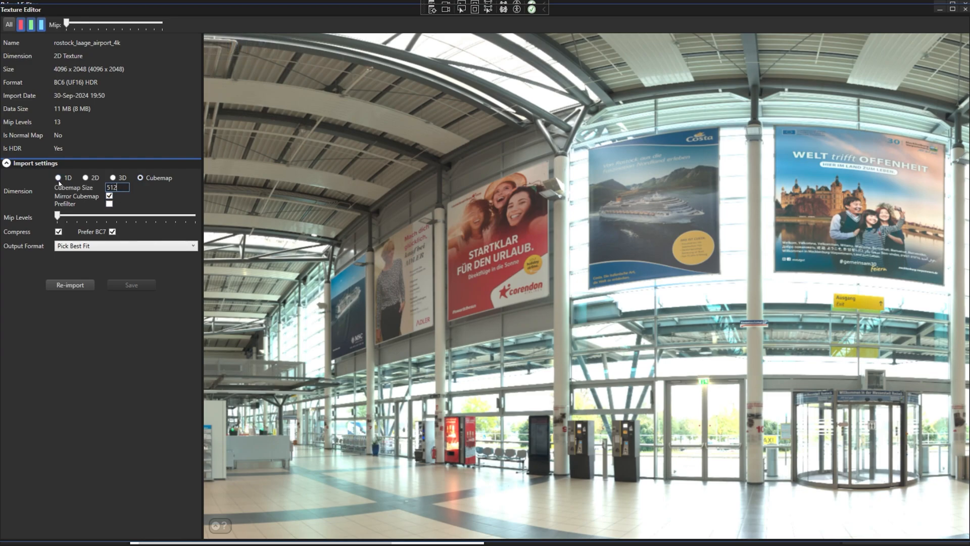
pyautogui.click(69, 284)
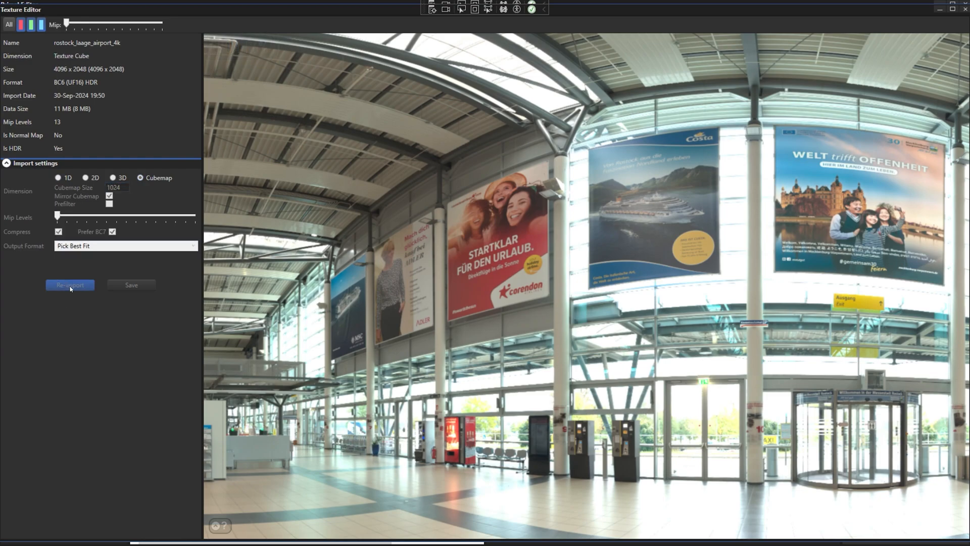
pyautogui.click(69, 284)
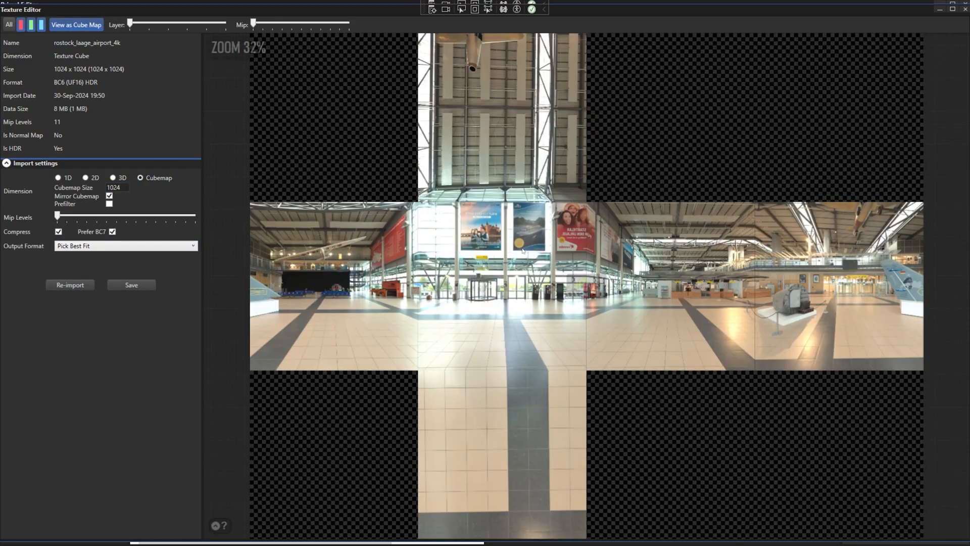
pyautogui.scroll(3)
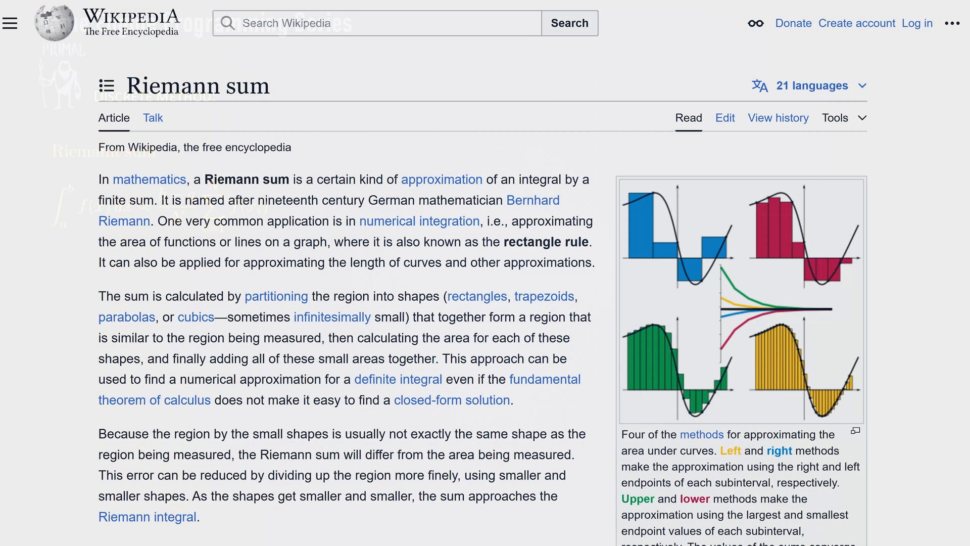
# Scroll the Riemann sum article to its animations and enlarge the Middle Riemann sum.
pyautogui.scroll(-3)
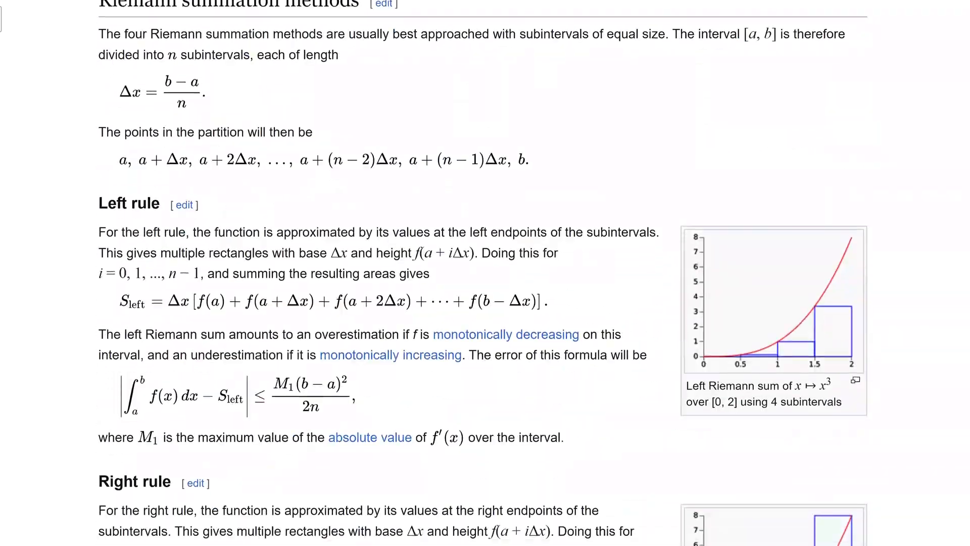
pyautogui.click(773, 301)
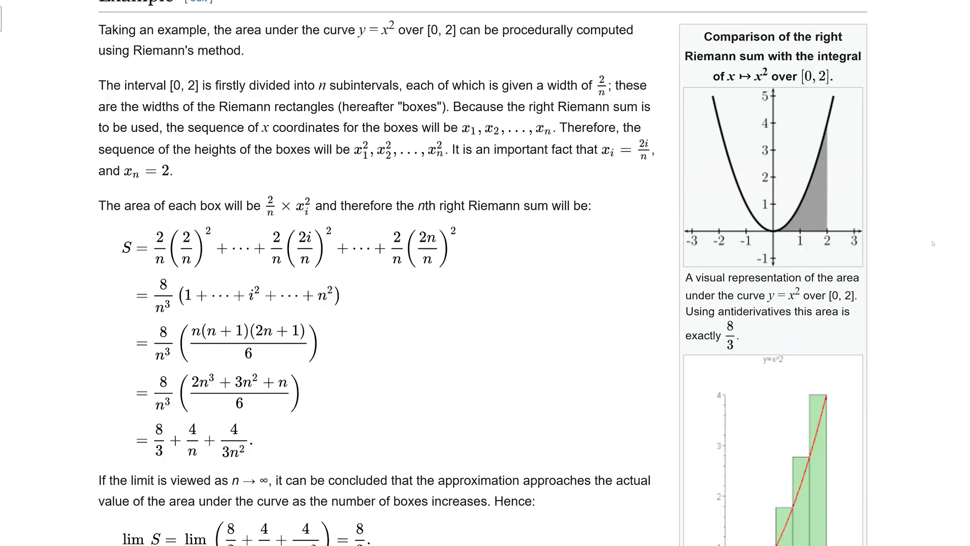
pyautogui.click(761, 452)
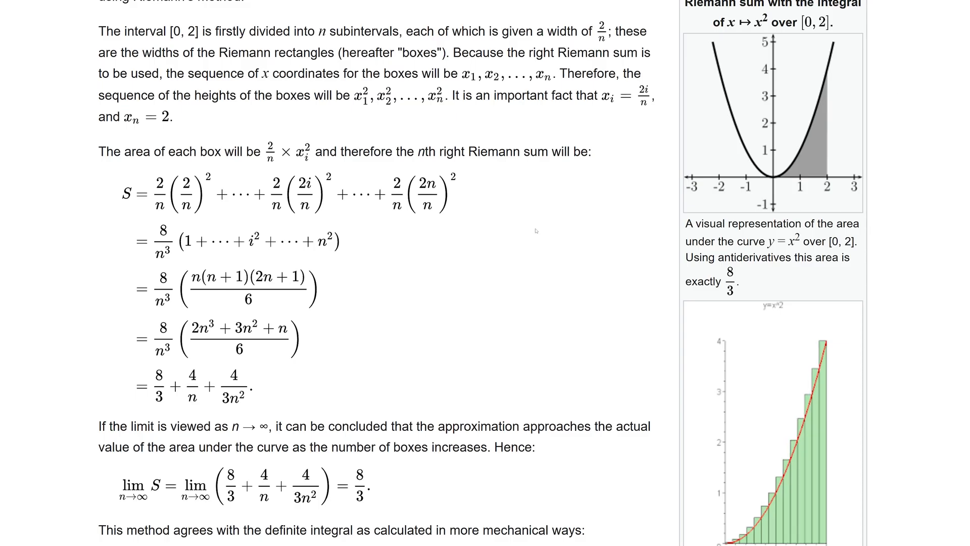
pyautogui.scroll(3)
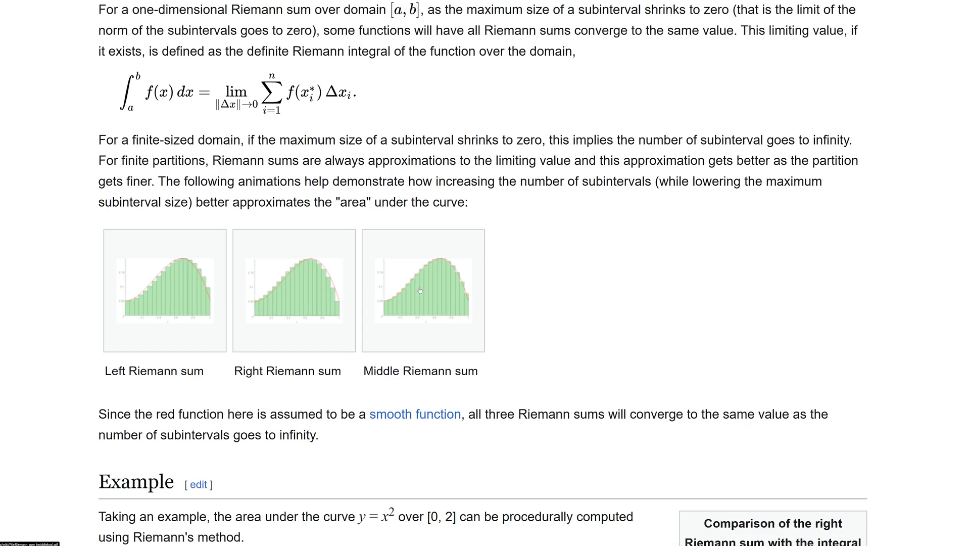
pyautogui.click(422, 288)
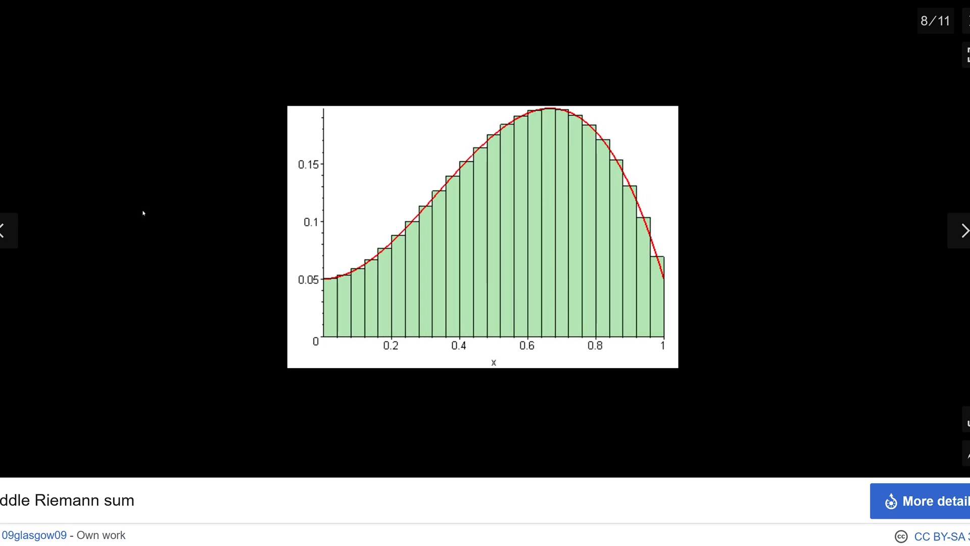
pyautogui.click(964, 231)
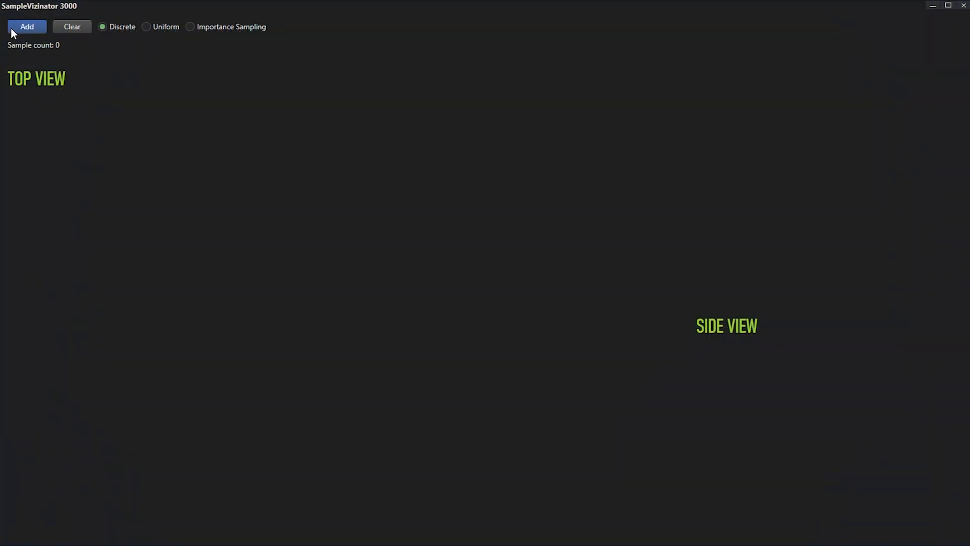
# Add three batches of discrete samples to reach 4096, then switch to Uniform mode.
pyautogui.click(27, 27)
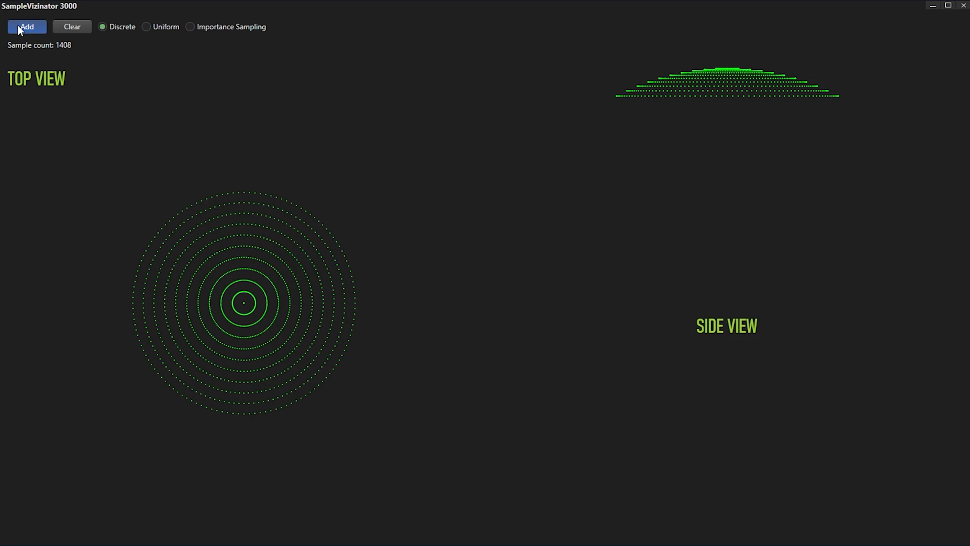
pyautogui.click(27, 27)
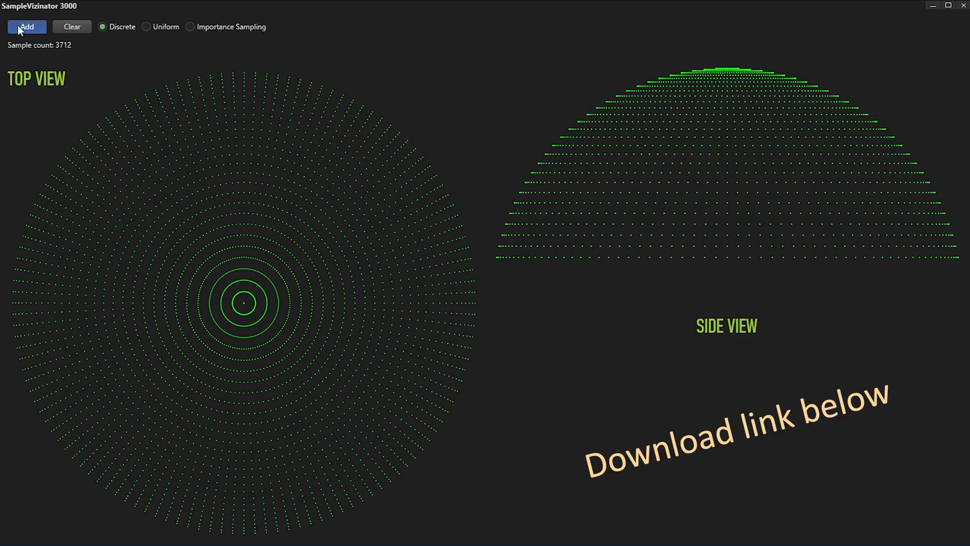
pyautogui.click(27, 26)
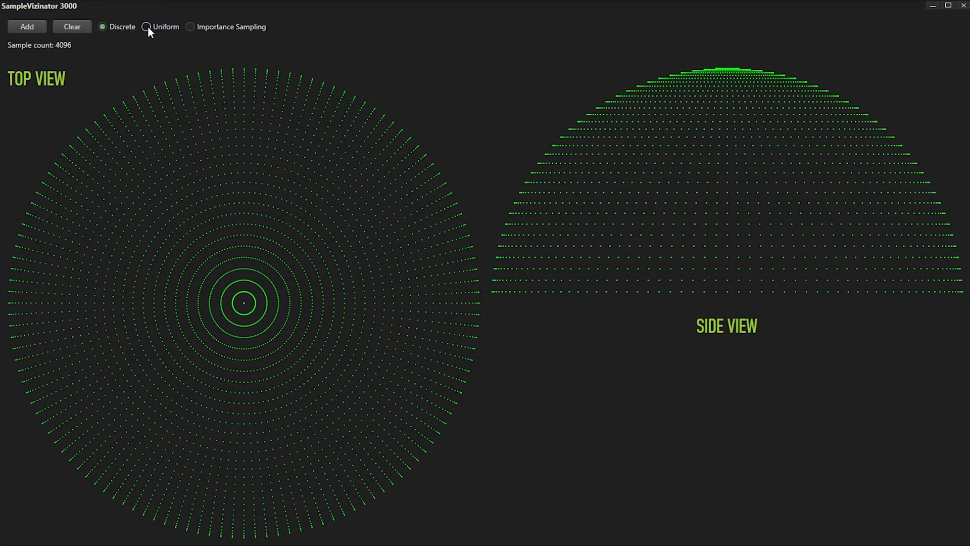
pyautogui.click(71, 27)
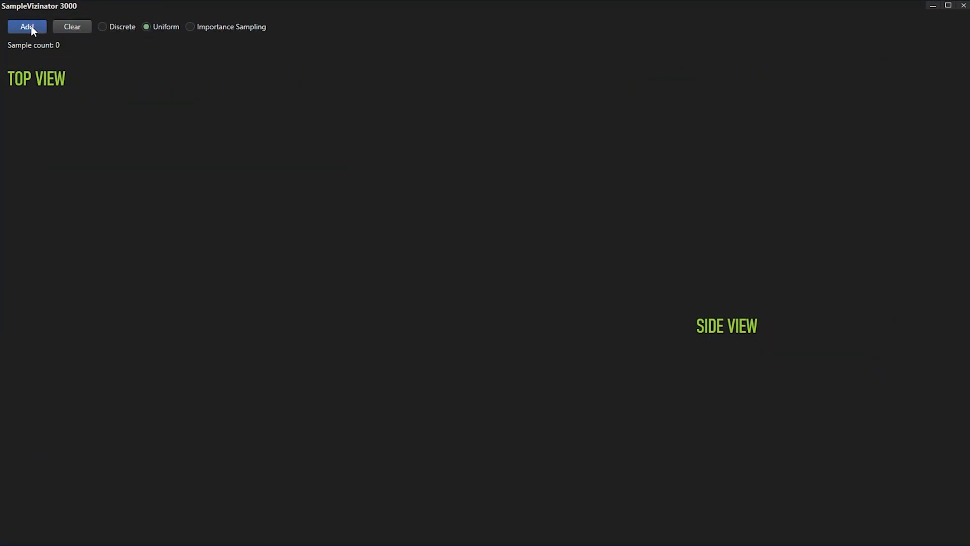
# Add five batches of uniform sample points to the hemisphere.
pyautogui.click(27, 27)
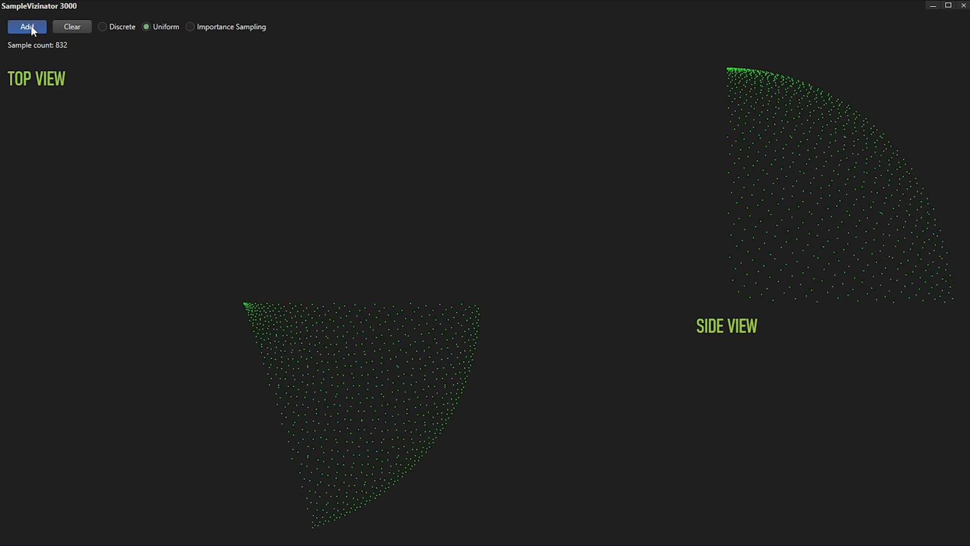
pyautogui.click(27, 27)
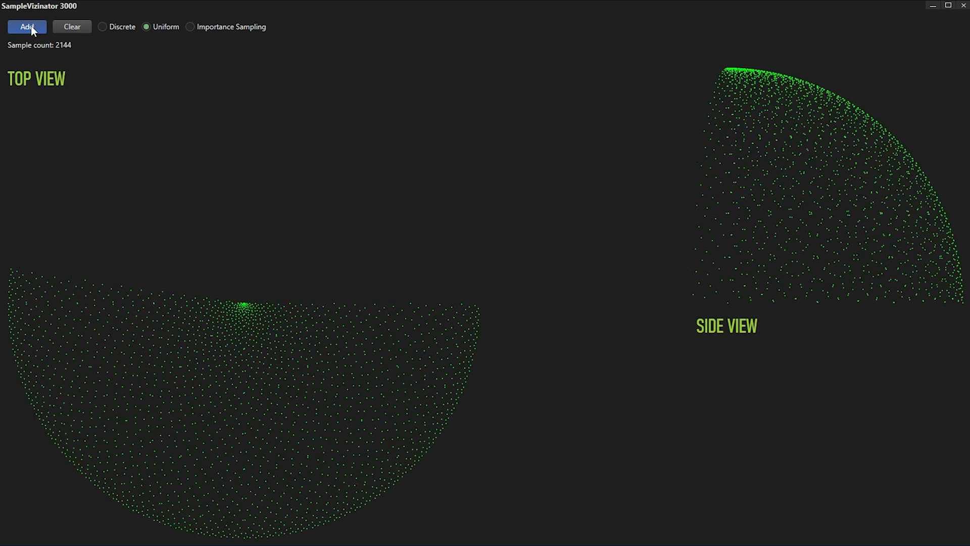
pyautogui.click(27, 27)
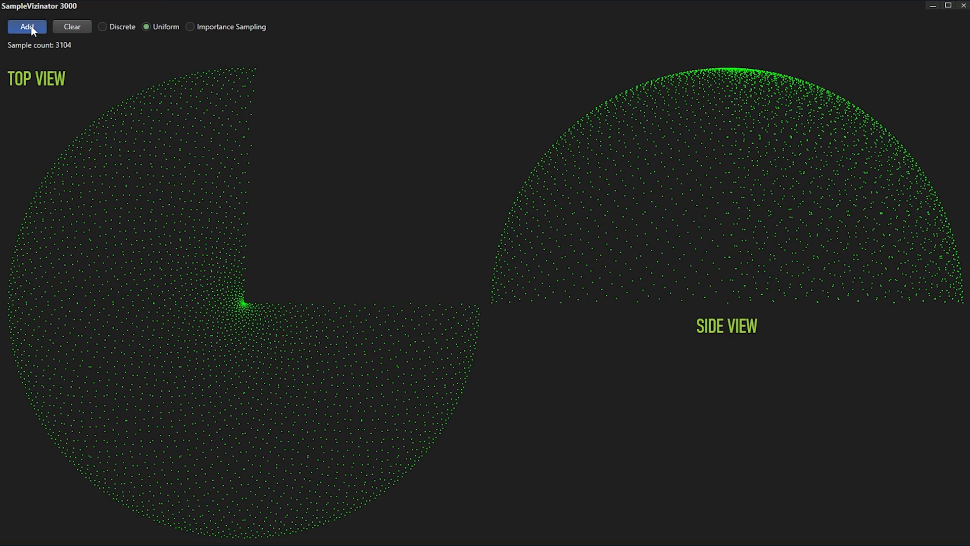
pyautogui.click(27, 27)
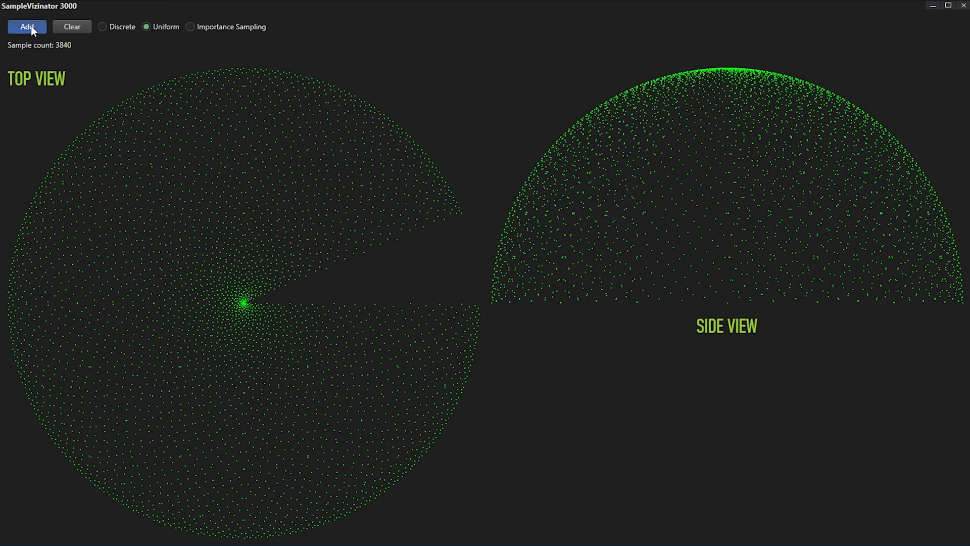
pyautogui.click(27, 27)
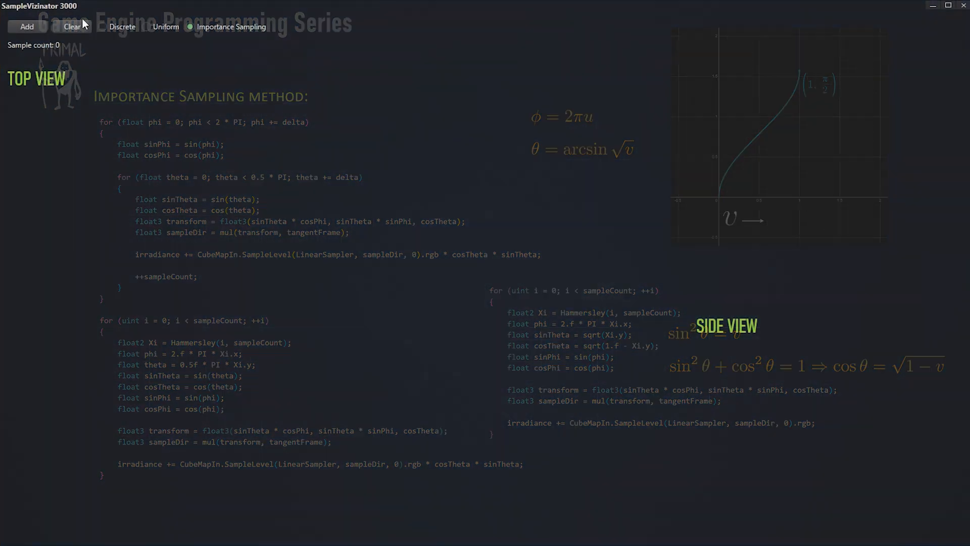
# Add five batches of importance-sampled points until the count reaches 4096.
pyautogui.click(27, 27)
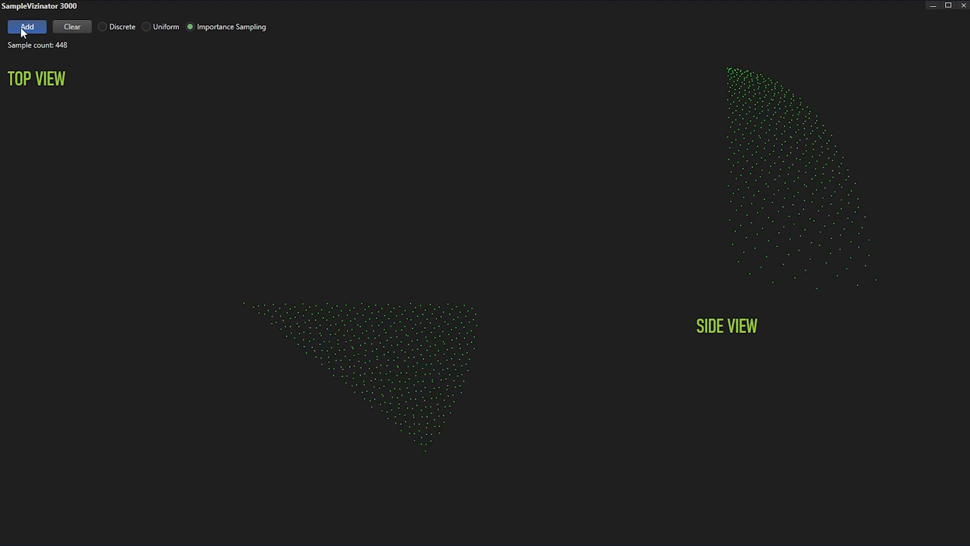
pyautogui.click(27, 27)
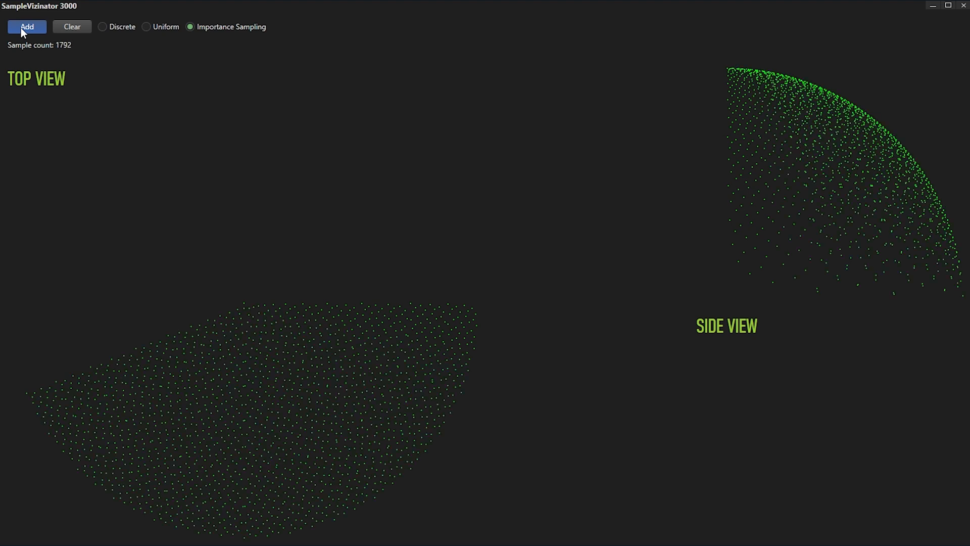
pyautogui.click(27, 27)
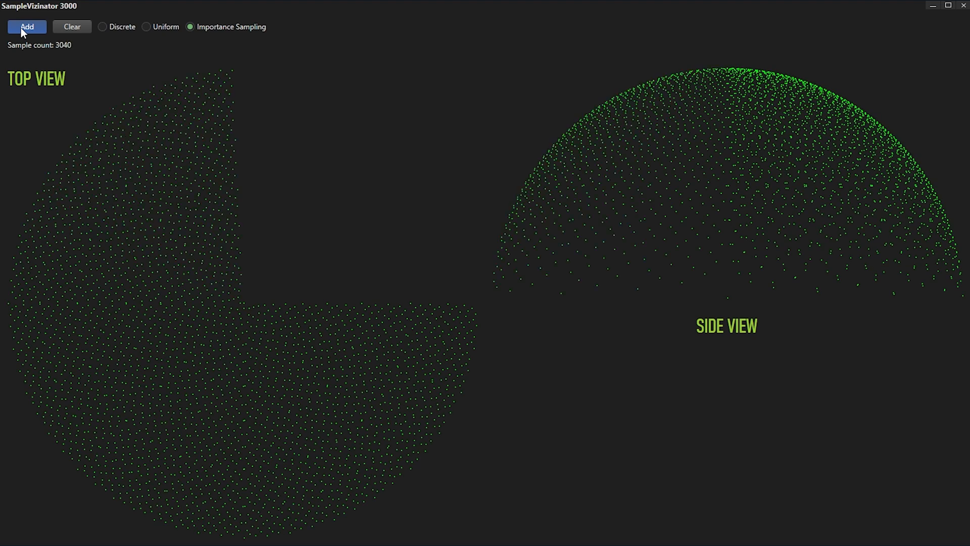
pyautogui.click(27, 27)
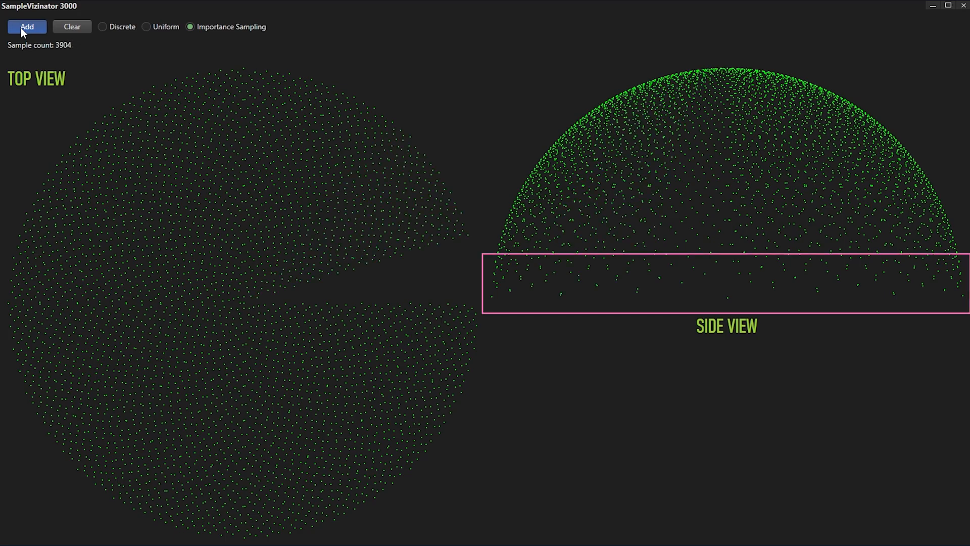
pyautogui.click(27, 26)
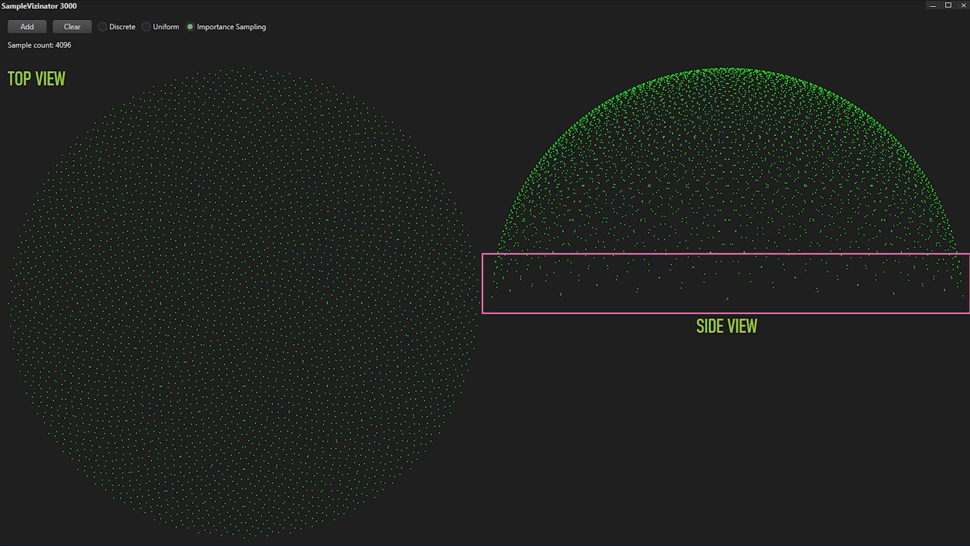